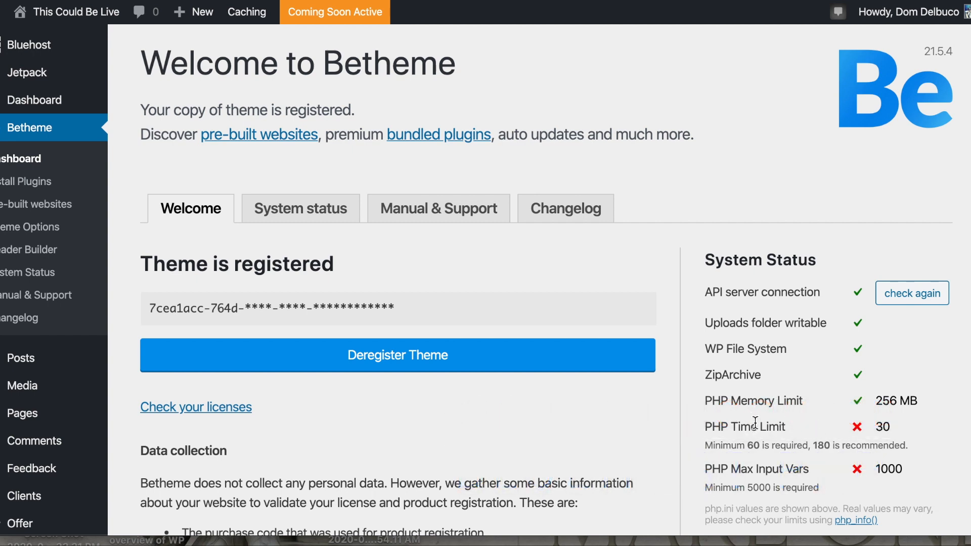
mouse_move(799, 469)
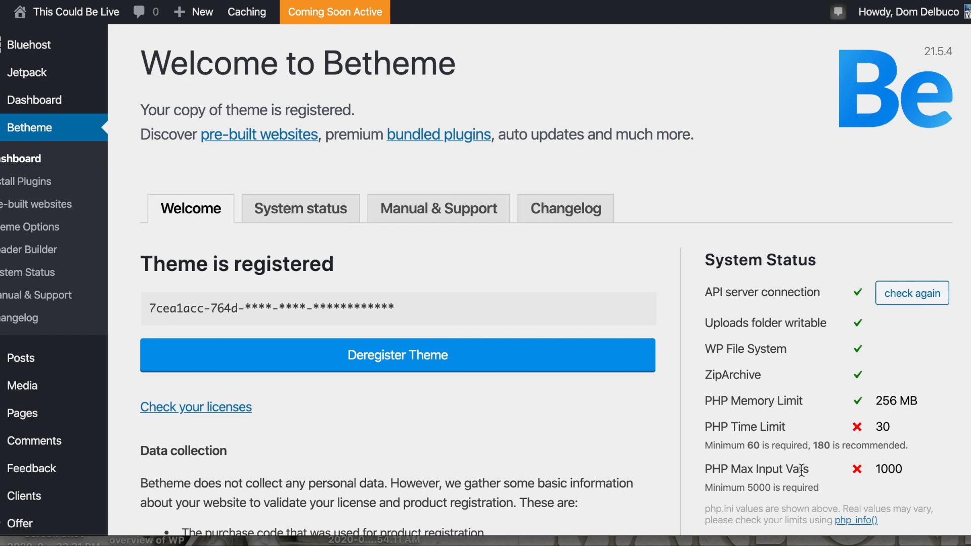
mouse_move(783, 336)
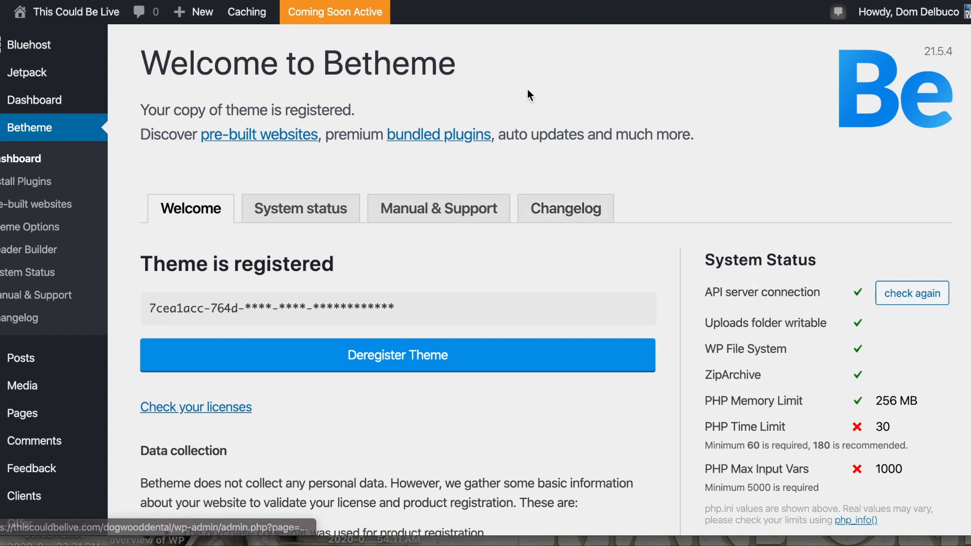
mouse_move(465, 24)
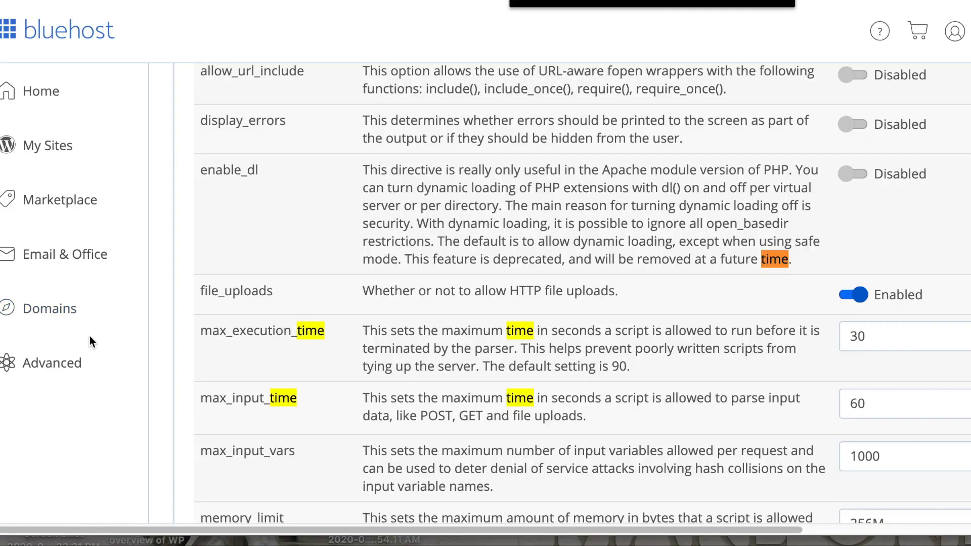
mouse_move(52, 363)
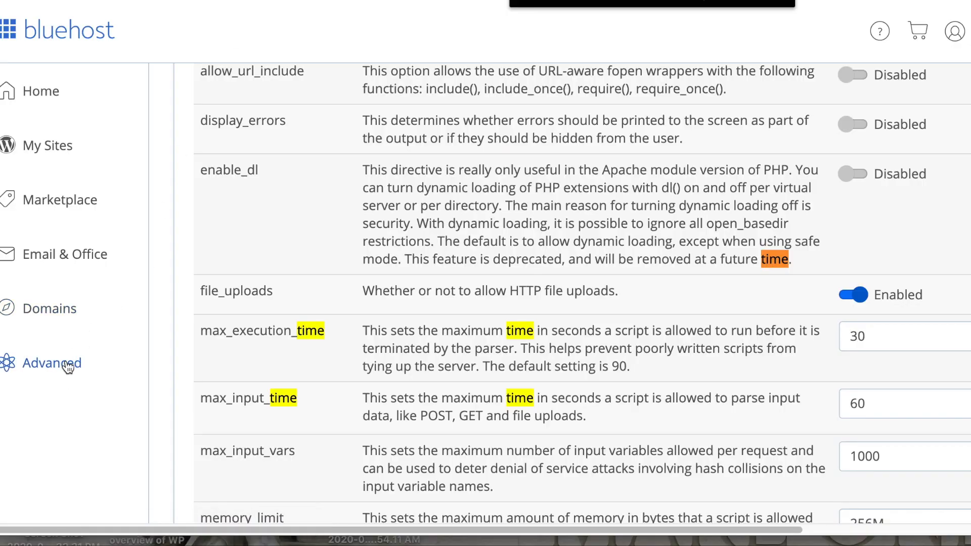
Step: Go to the Advanced tools page and locate the Software section with MultiPHP INI Editor
click(52, 363)
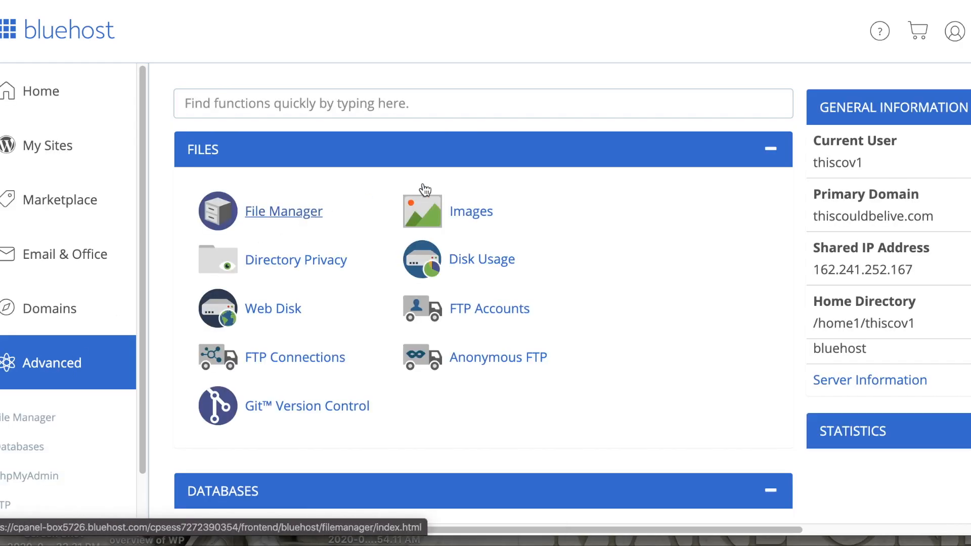
scroll(down, 3)
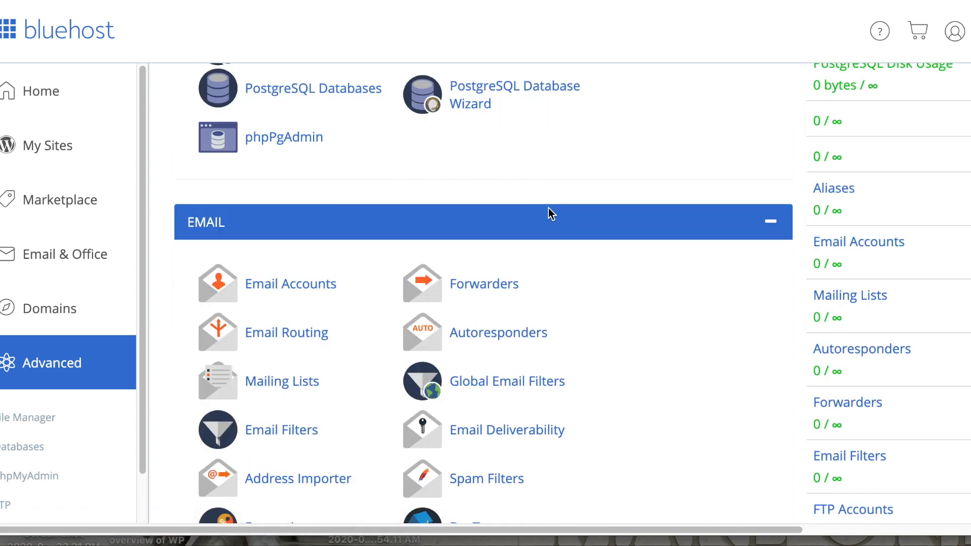
scroll(down, 3)
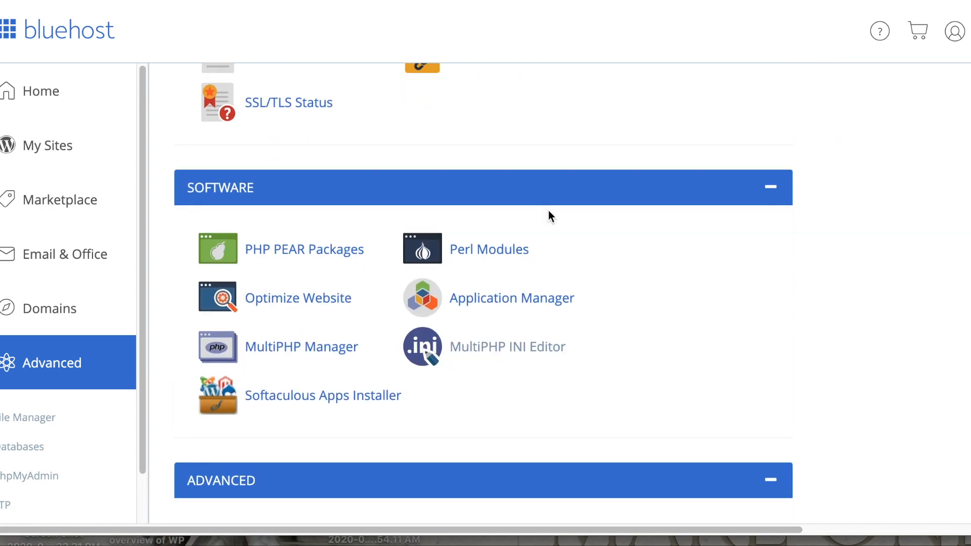
scroll(down, 3)
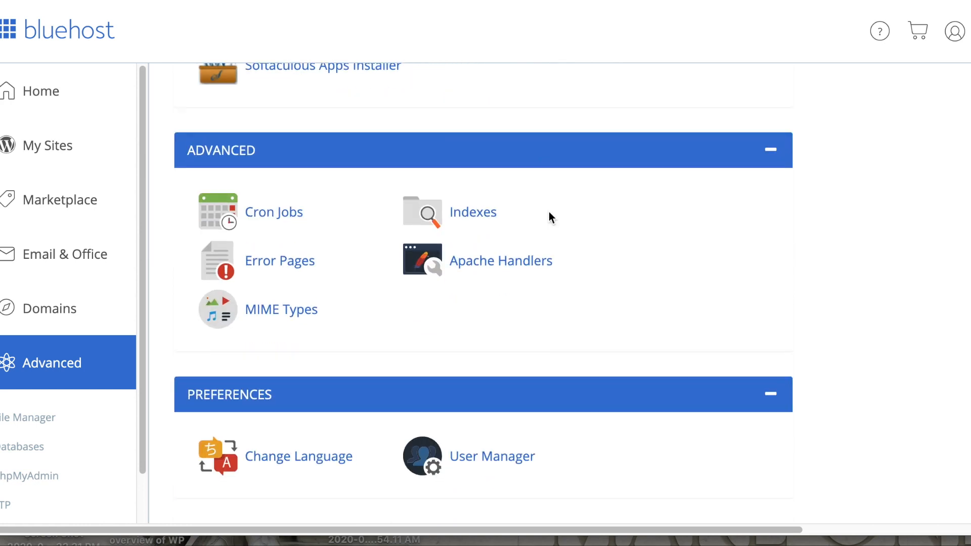
scroll(up, 3)
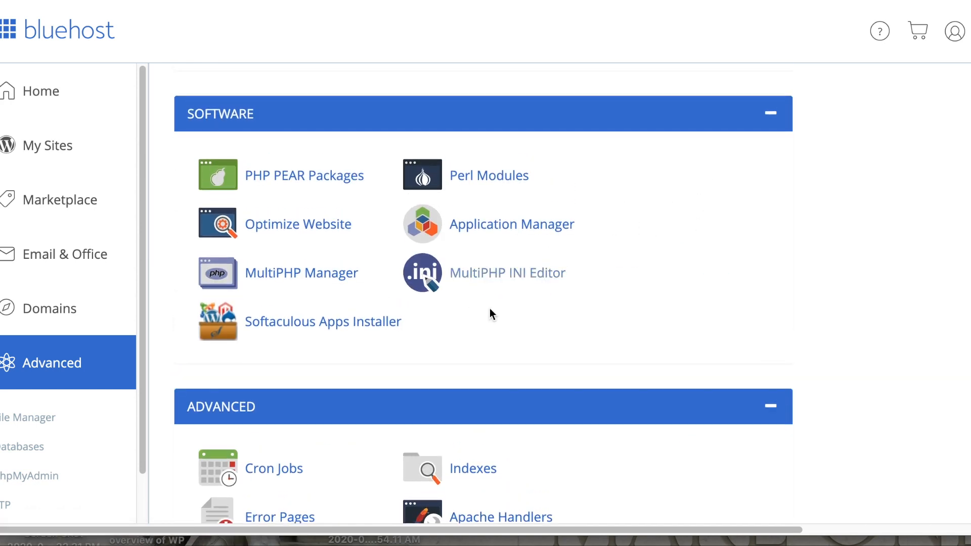
mouse_move(507, 273)
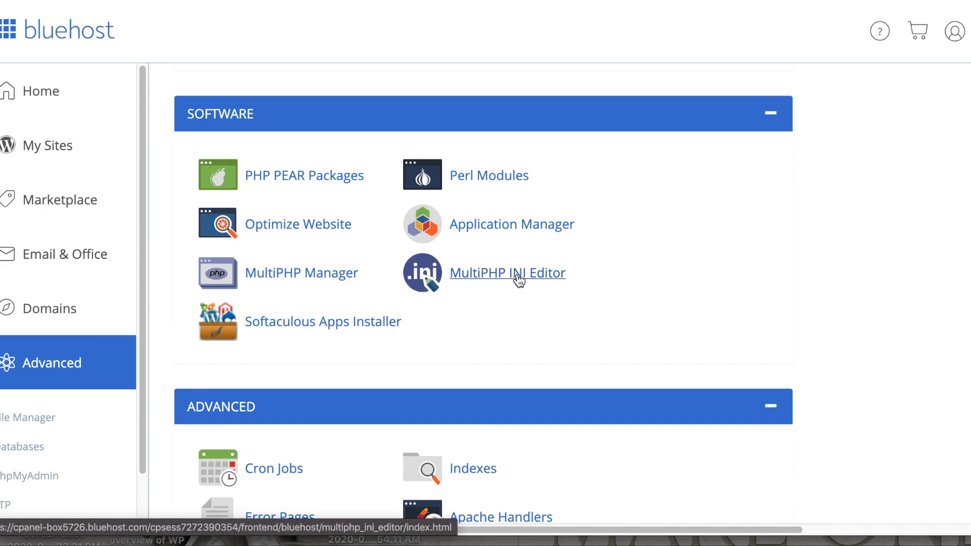
Step: Load thiscouldbelive.com's PHP configuration in the MultiPHP INI Editor and find max_execution_time
click(507, 272)
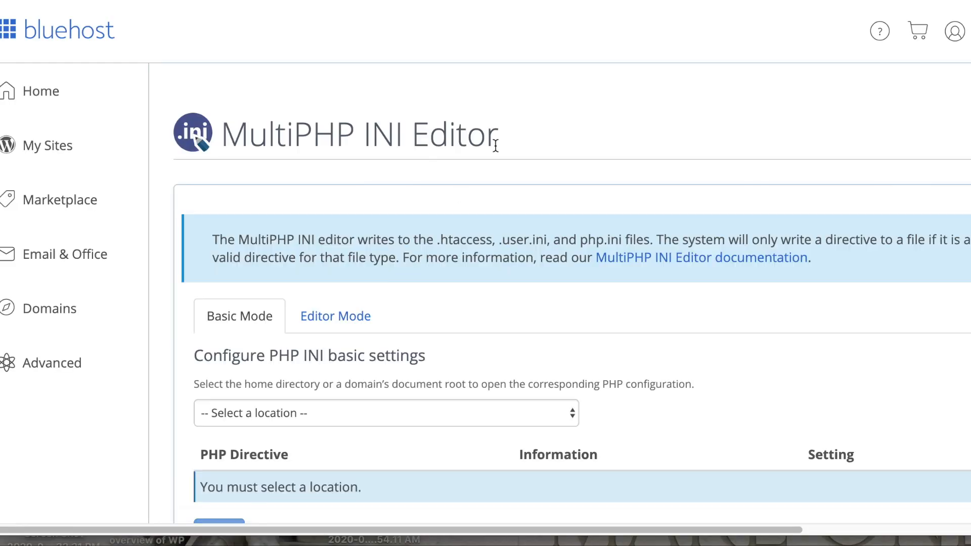
click(384, 413)
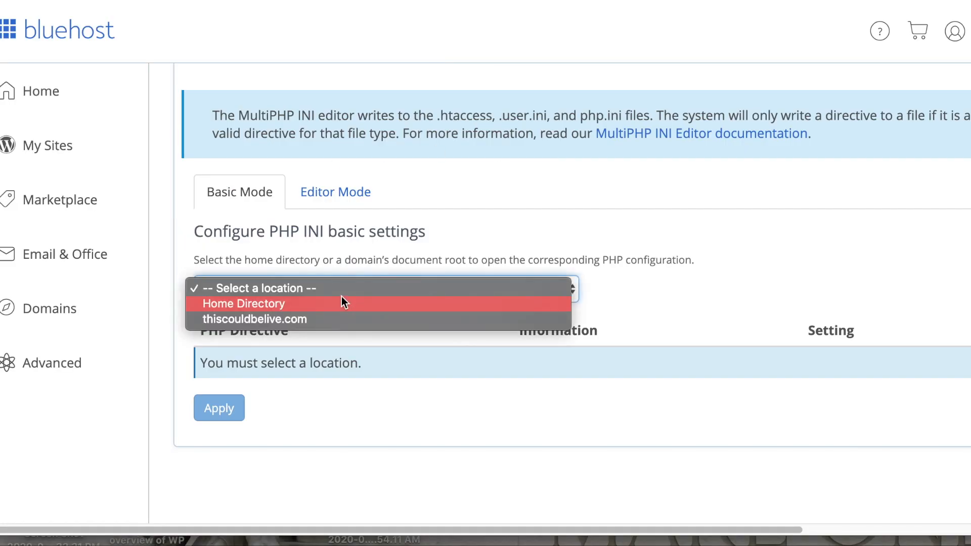
mouse_move(303, 319)
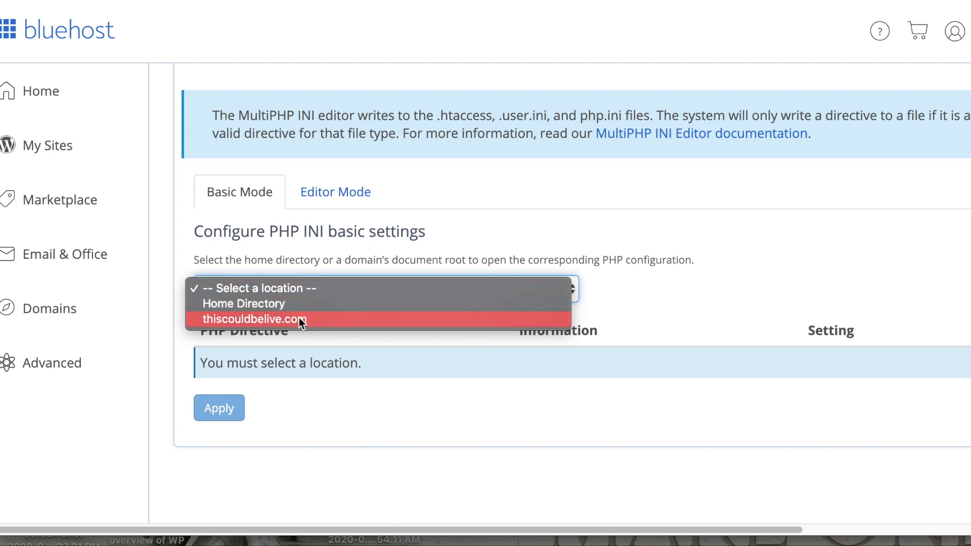
click(252, 319)
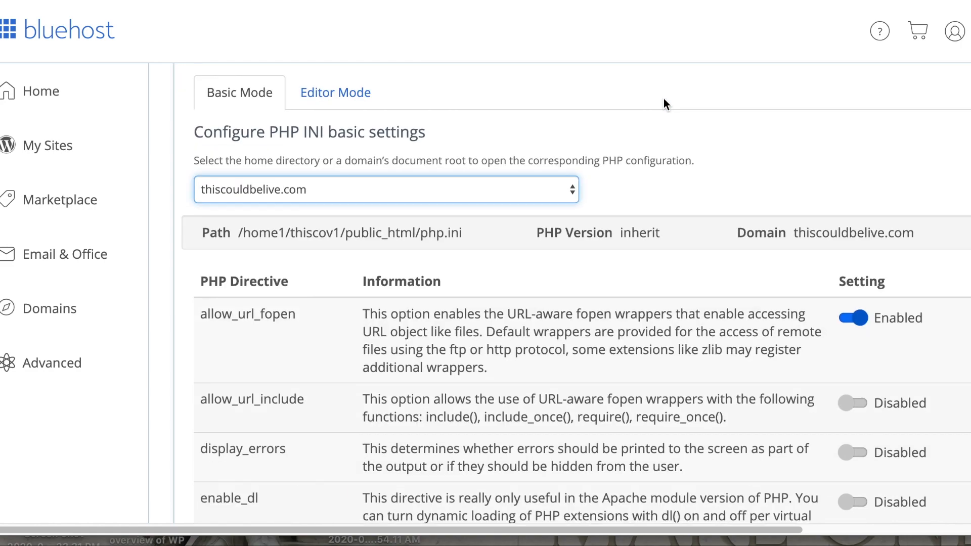
scroll(down, 3)
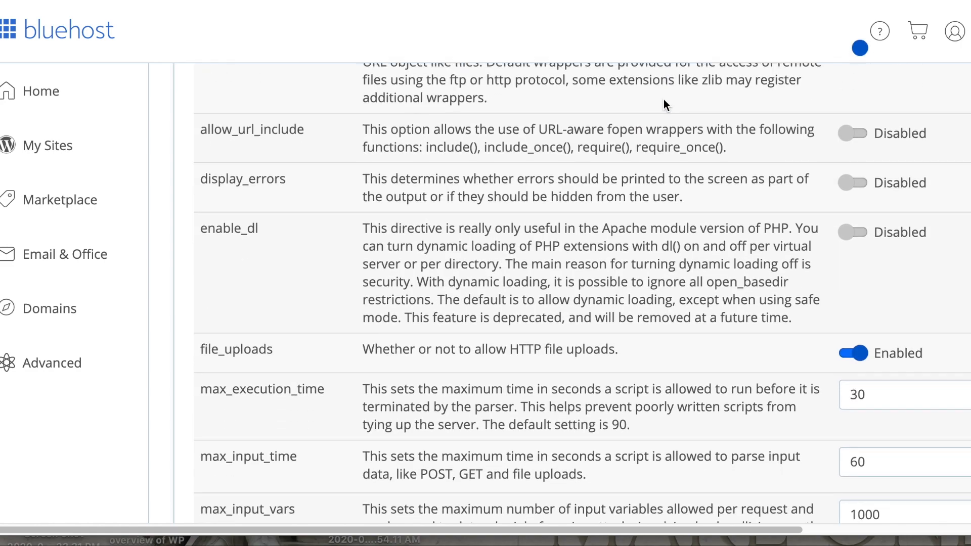
scroll(down, 3)
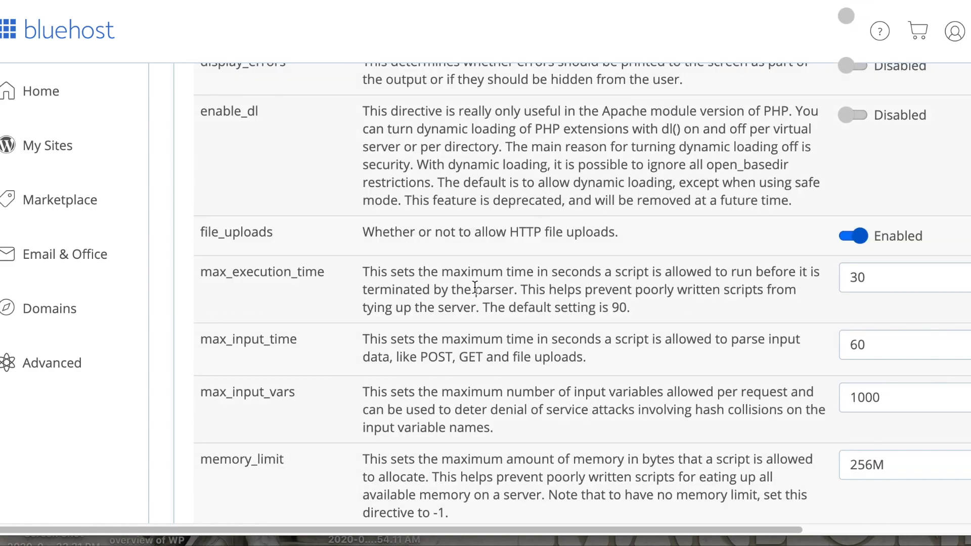
mouse_move(904, 305)
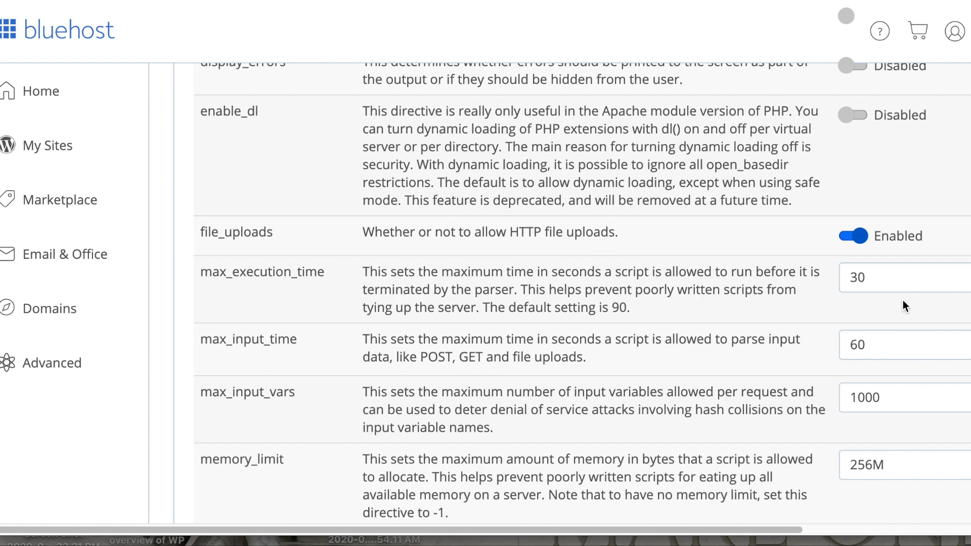
Step: Set max_execution_time to 180 (with max_input_vars 5000) and apply the changed PHP settings
click(898, 277)
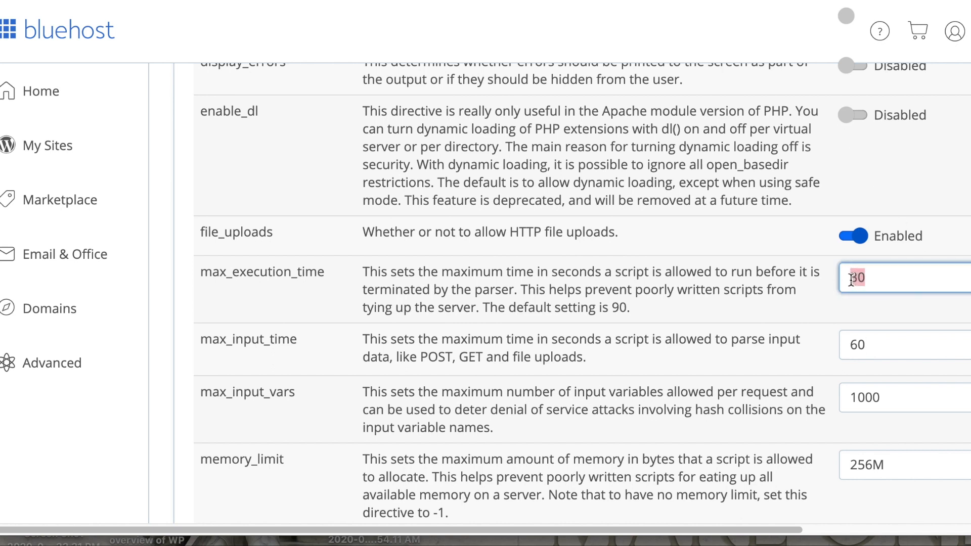
text(180)
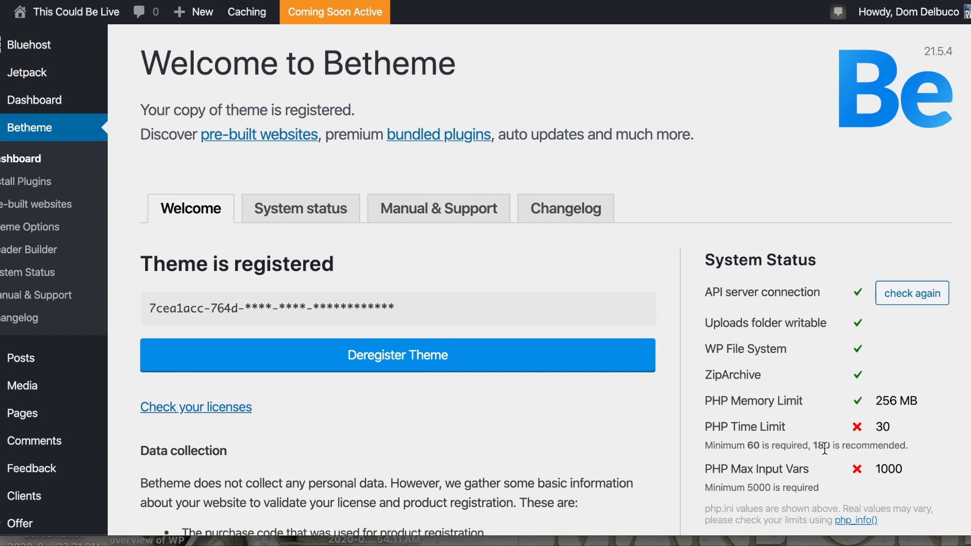
mouse_move(768, 487)
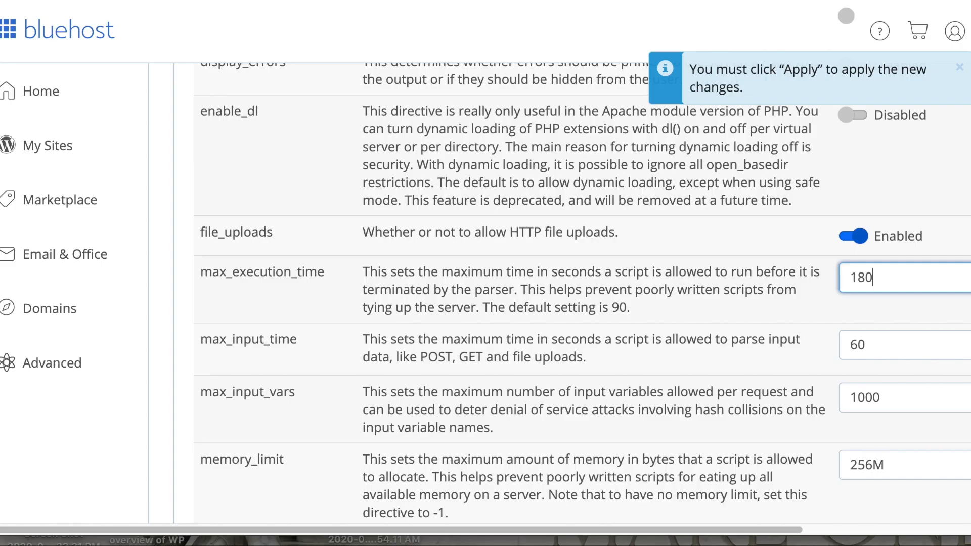
mouse_move(910, 399)
text(5000)
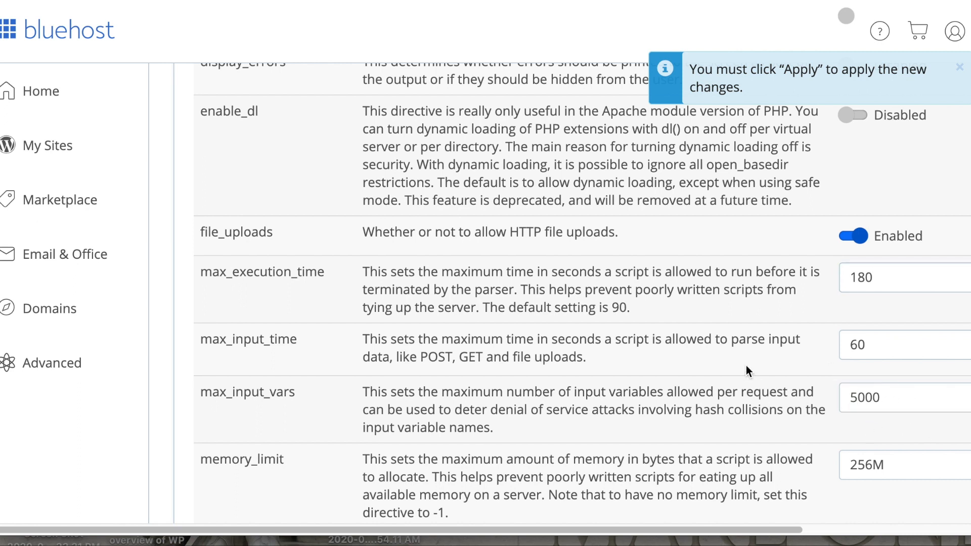
scroll(down, 3)
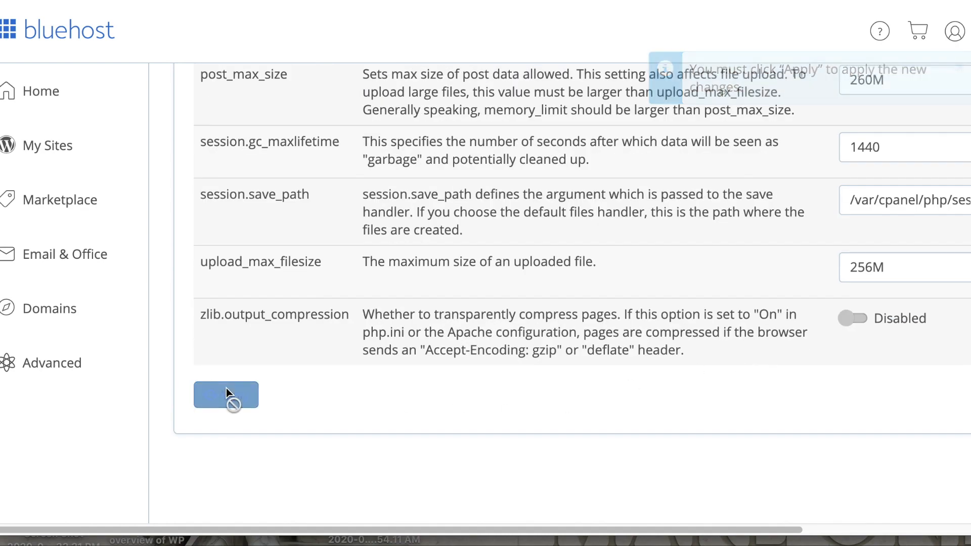
click(219, 395)
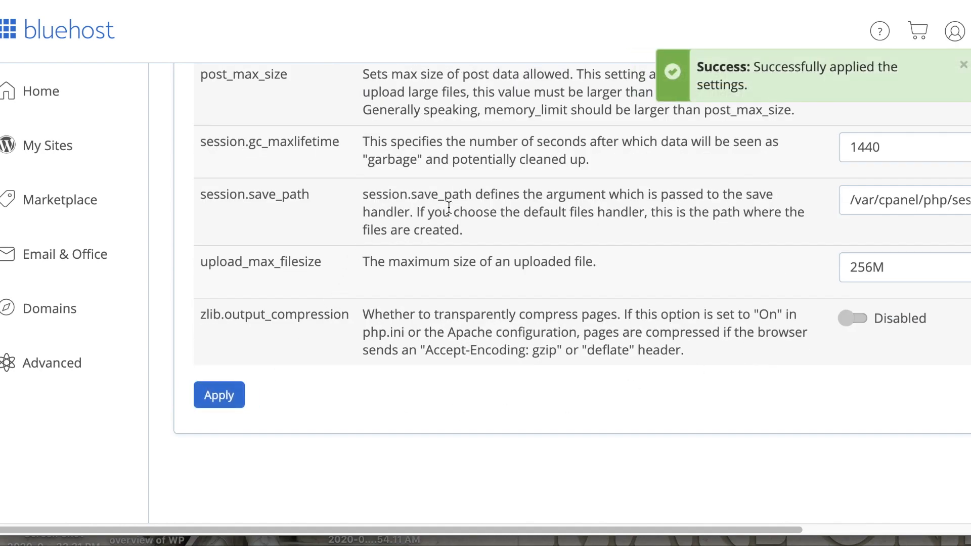
scroll(up, 3)
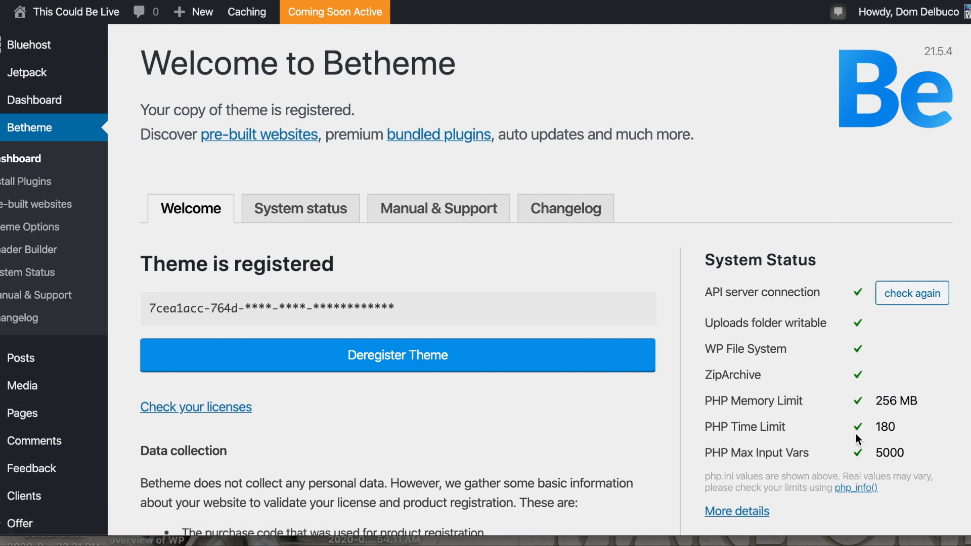
mouse_move(686, 294)
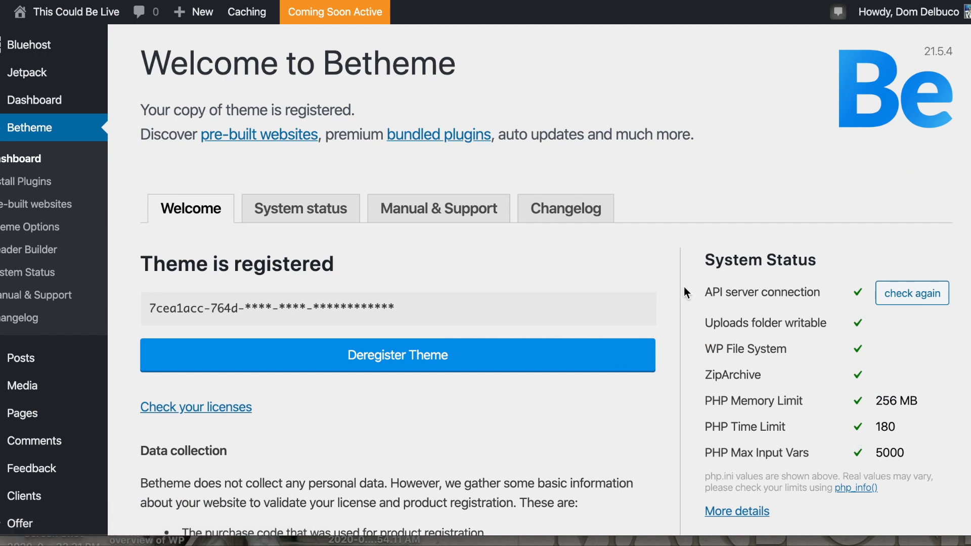
mouse_move(674, 246)
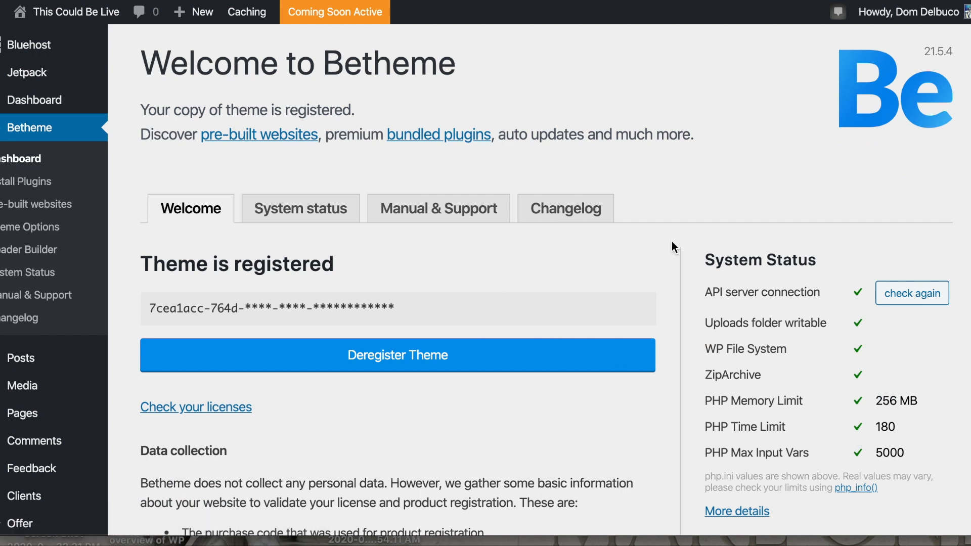
mouse_move(956, 200)
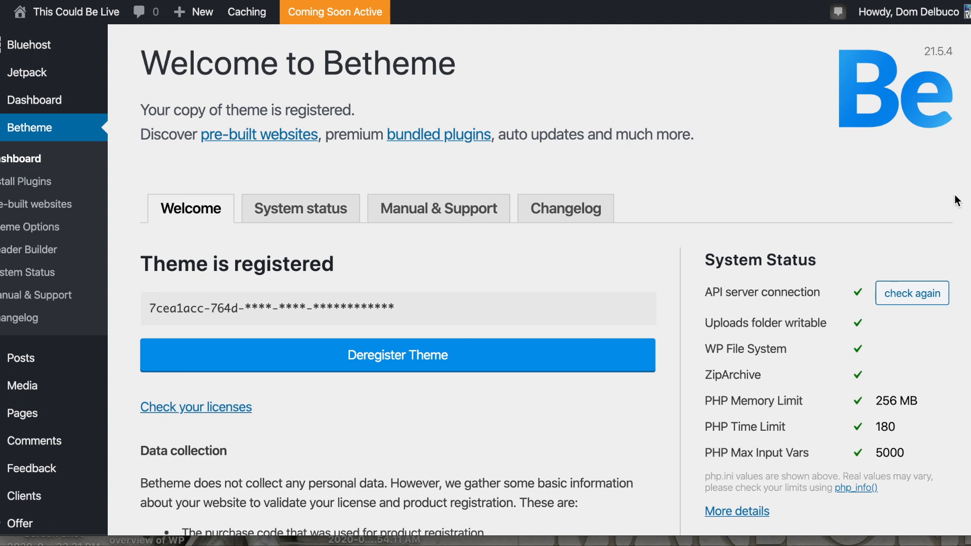
mouse_move(581, 125)
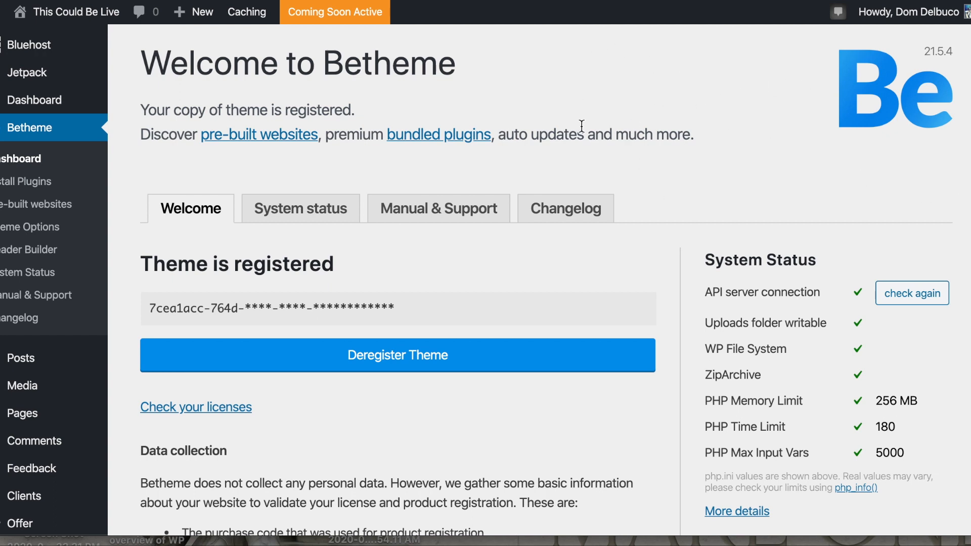
mouse_move(575, 125)
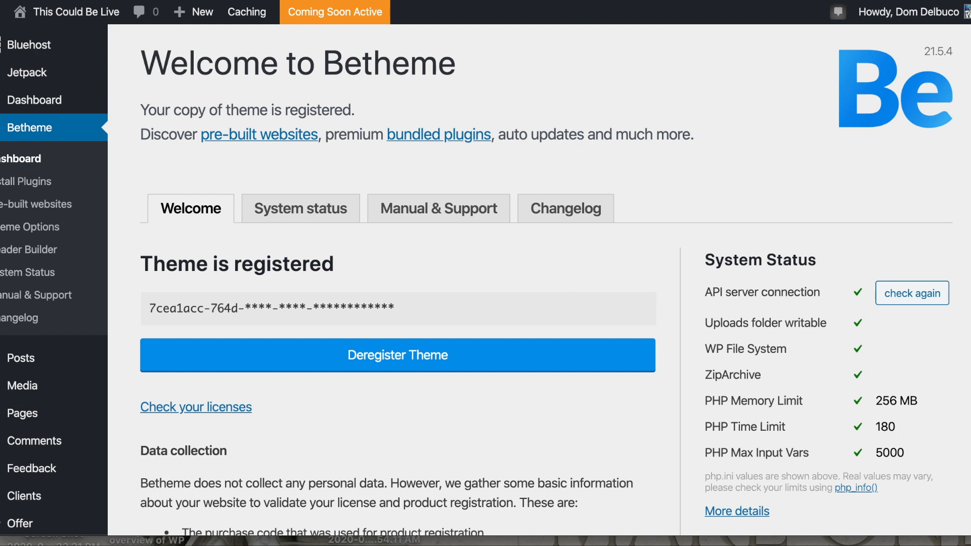
mouse_move(481, 115)
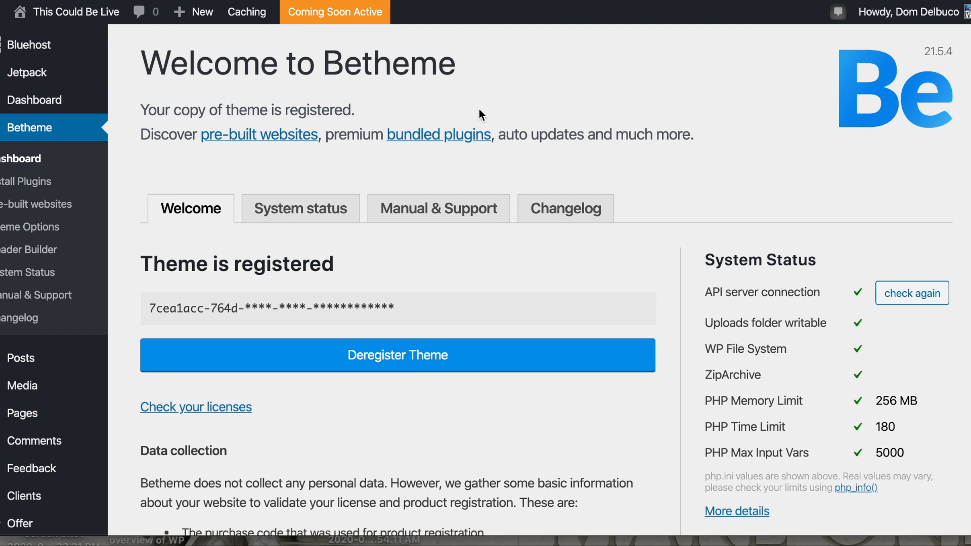
mouse_move(812, 210)
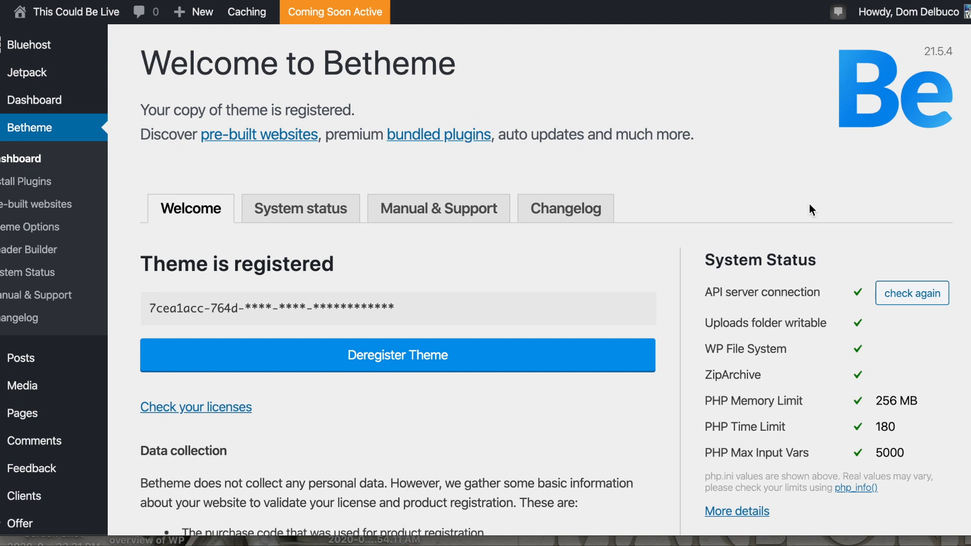